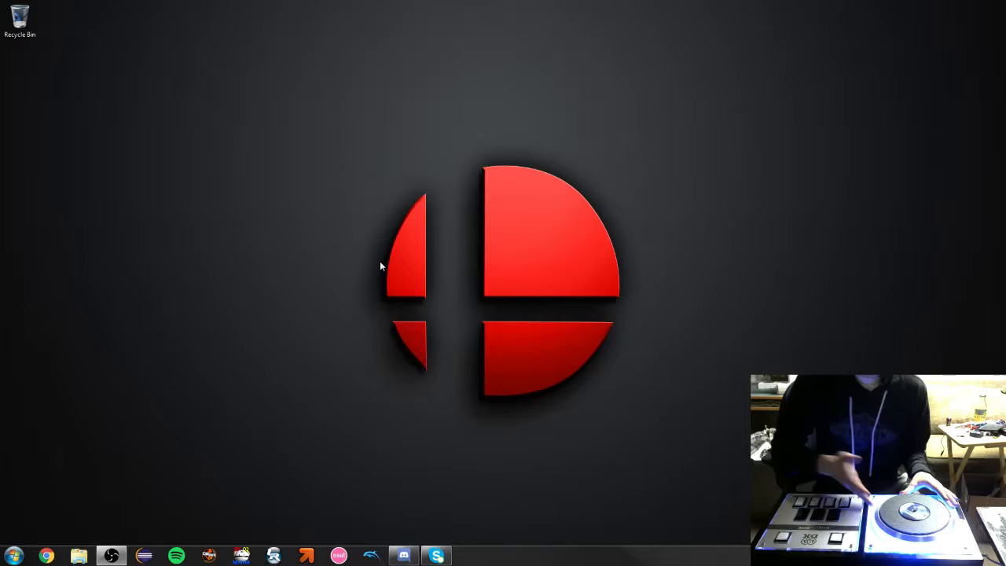
mouse_move(380, 254)
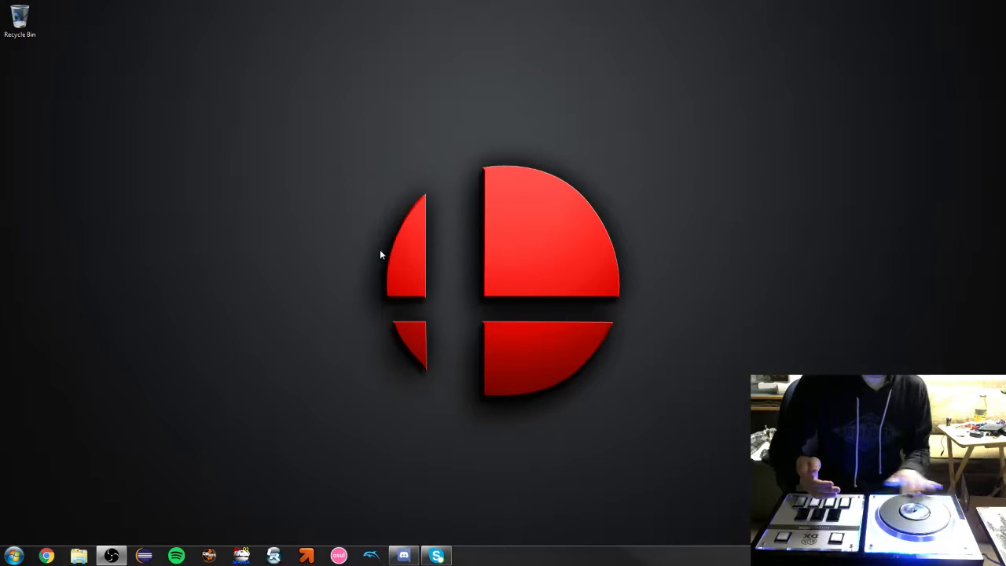
mouse_move(380, 188)
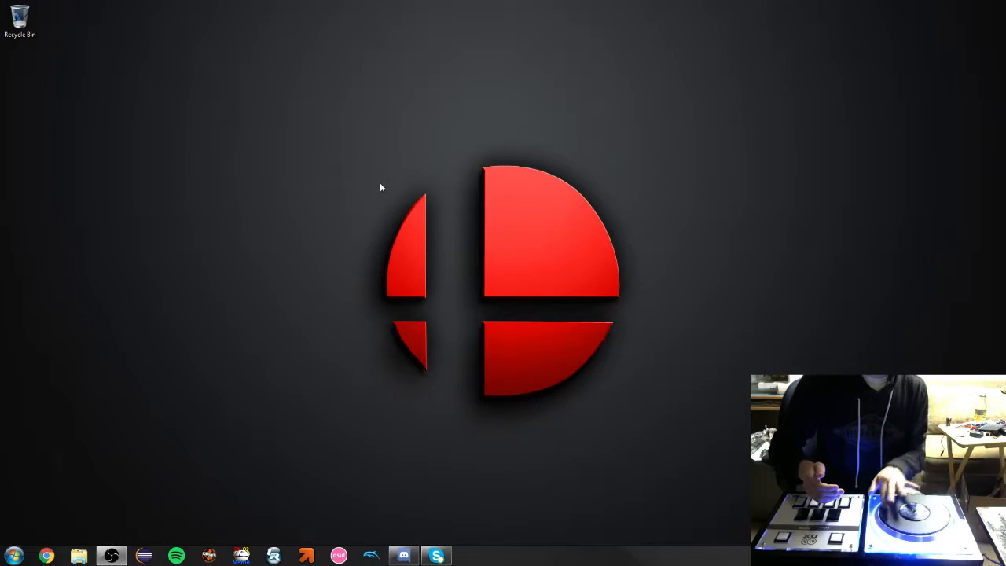
mouse_move(381, 280)
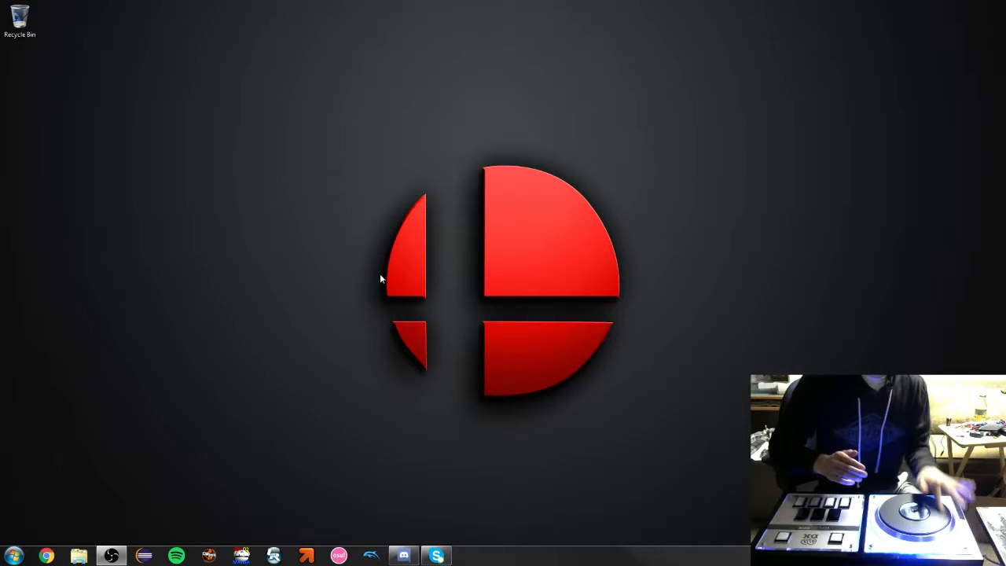
mouse_move(380, 324)
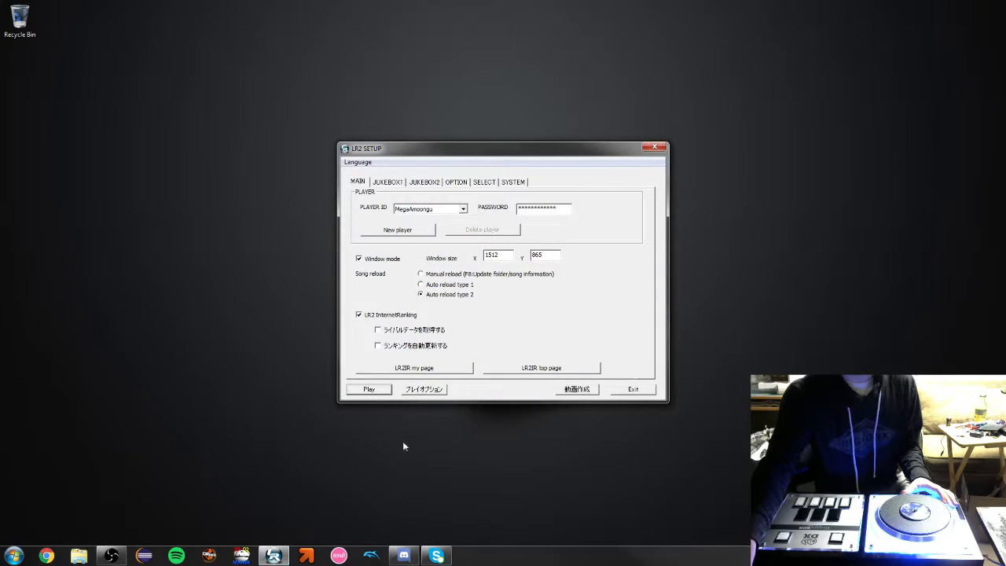
- Launch Lunatic Rave 2 from LR2 Setup via Play and reach the music select screen
left_click(368, 390)
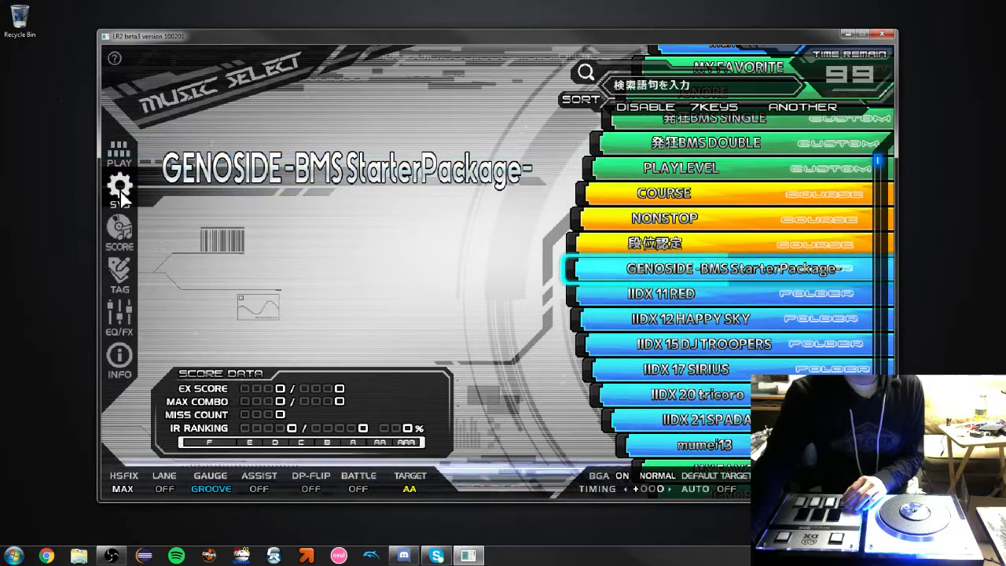
- In the 7/14 keys config, try binding controller buttons and the turntable to key slots
left_click(119, 188)
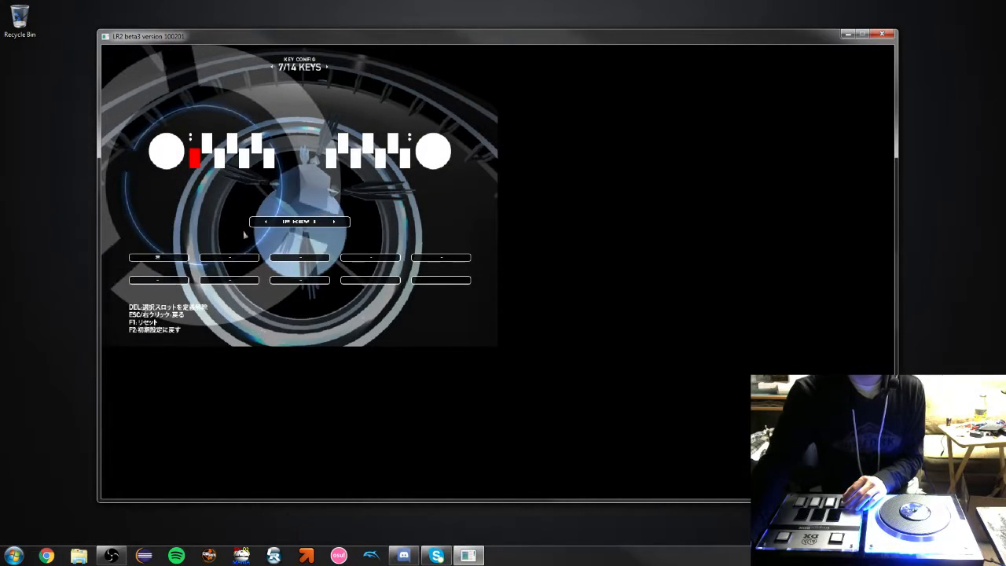
left_click(229, 257)
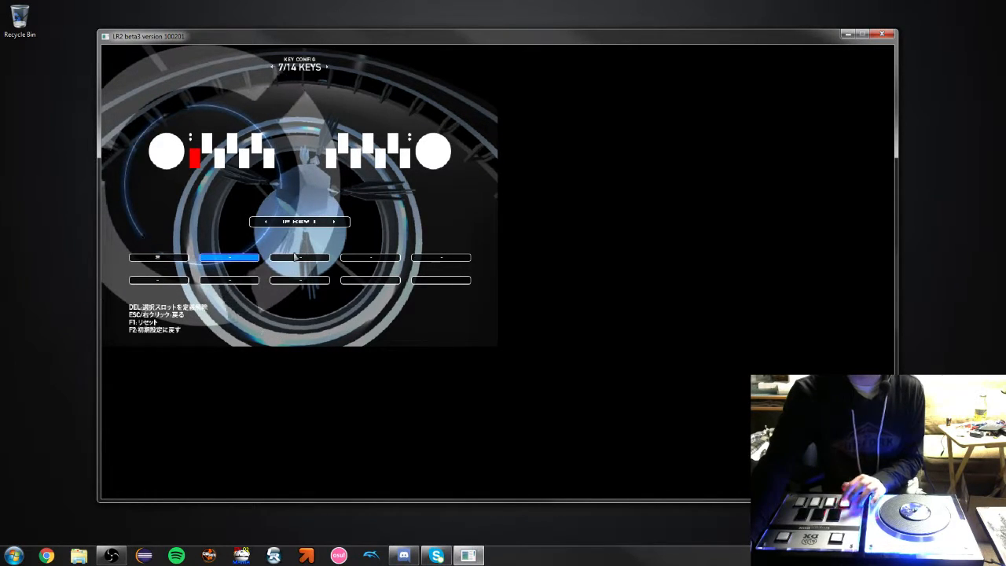
left_click(158, 258)
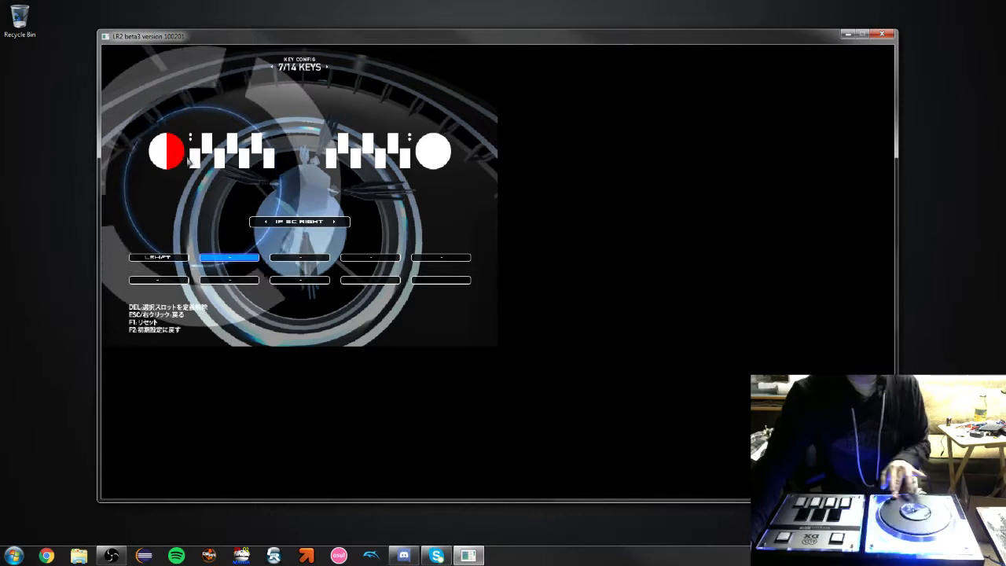
left_click(158, 257)
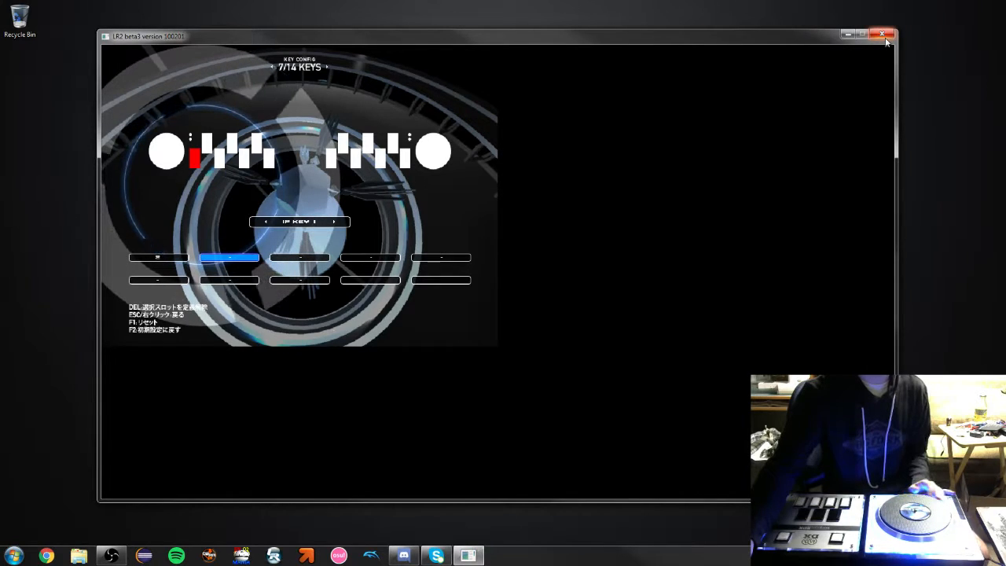
mouse_move(877, 53)
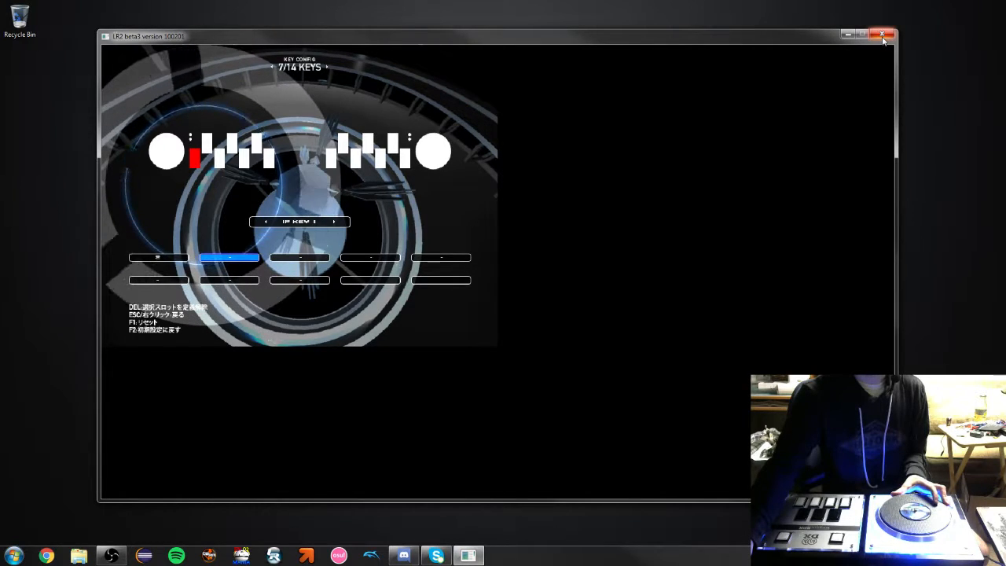
- Close the Lunatic Rave 2 window, returning to the desktop
left_click(882, 35)
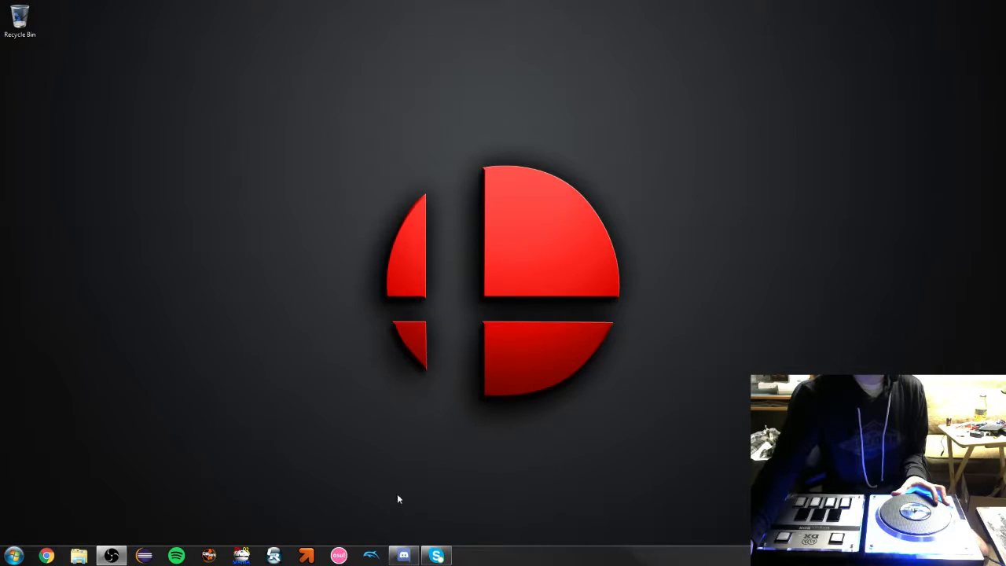
mouse_move(487, 433)
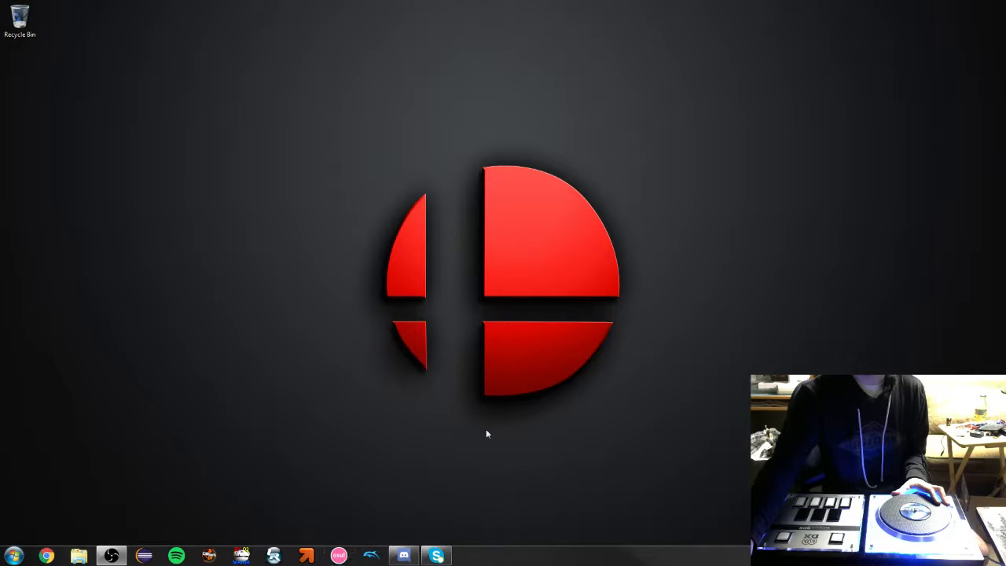